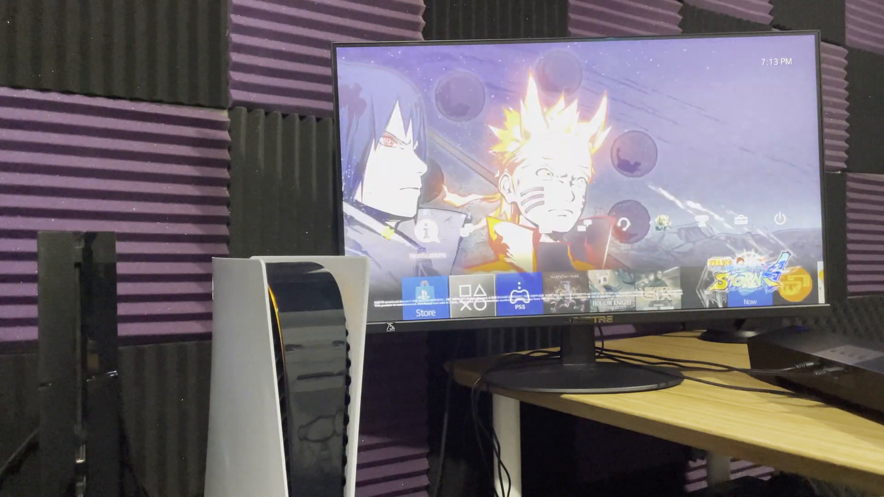
Step: Review the notifications list, then return to the home screen's recent activity area
left_click(426, 229)
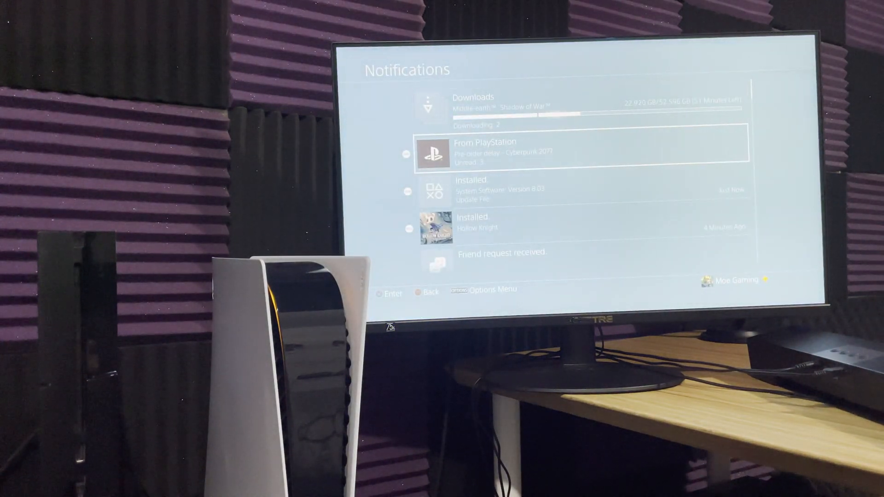
key("down")
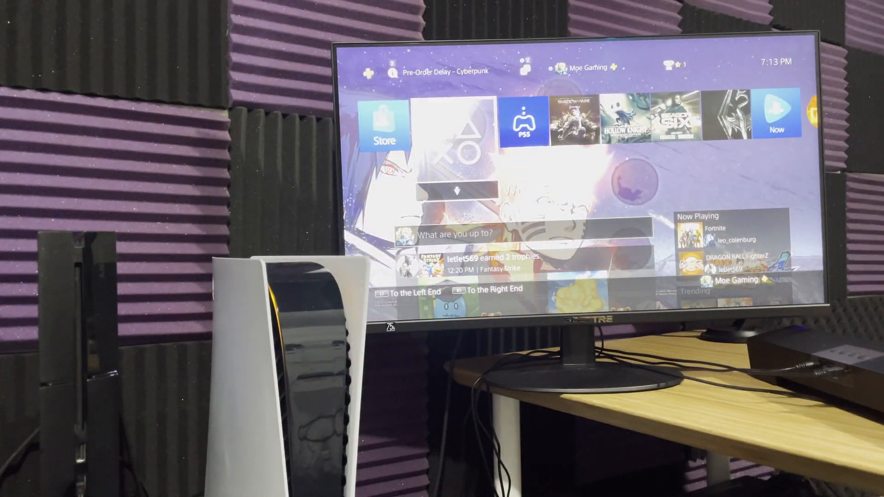
Step: Bring up the Quick Menu power options: log out, switch user, rest mode, turn off, restart
scroll("right", 3)
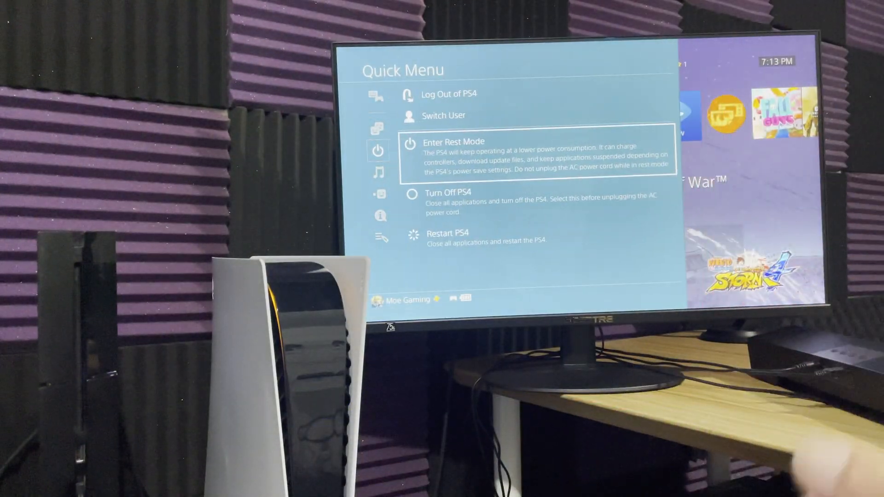
Step: Choose Turn Off PS4 to power the console down completely
left_click(447, 192)
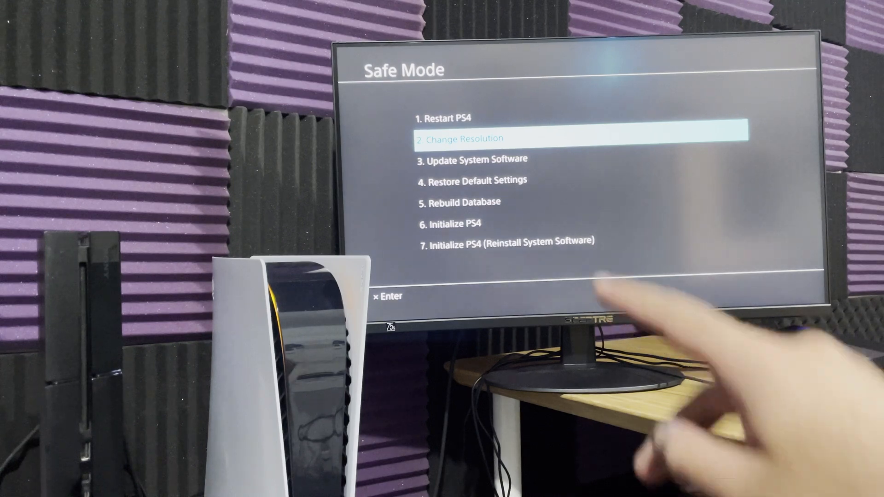
Step: In the Safe Mode list, highlight option 5, Rebuild Database
key("down")
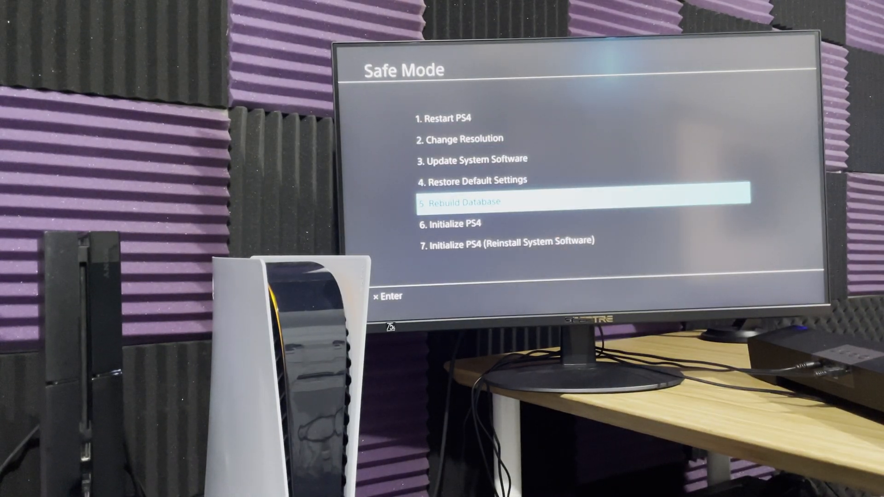